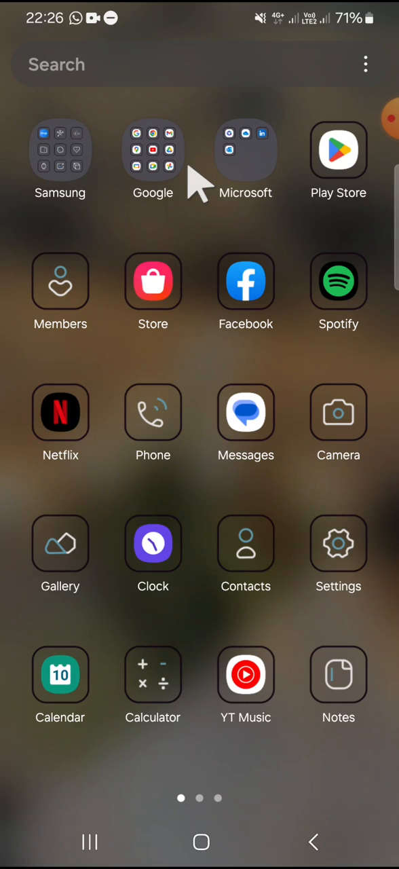
mouse_move(338, 544)
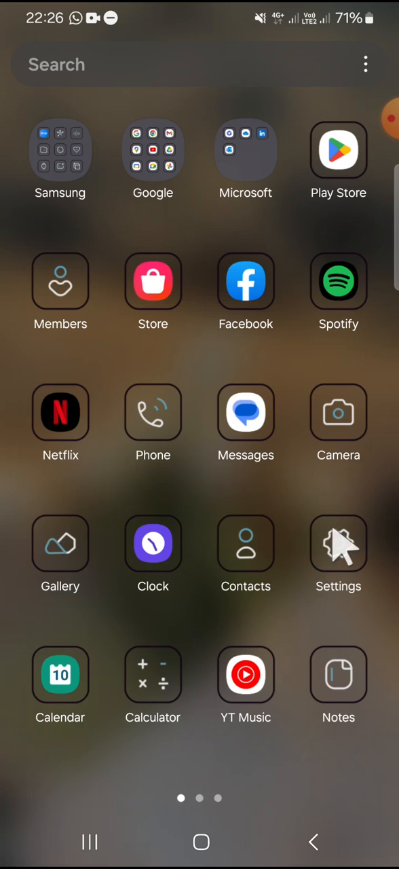
Launch Settings from the home screen to reach the main categories list
click(338, 544)
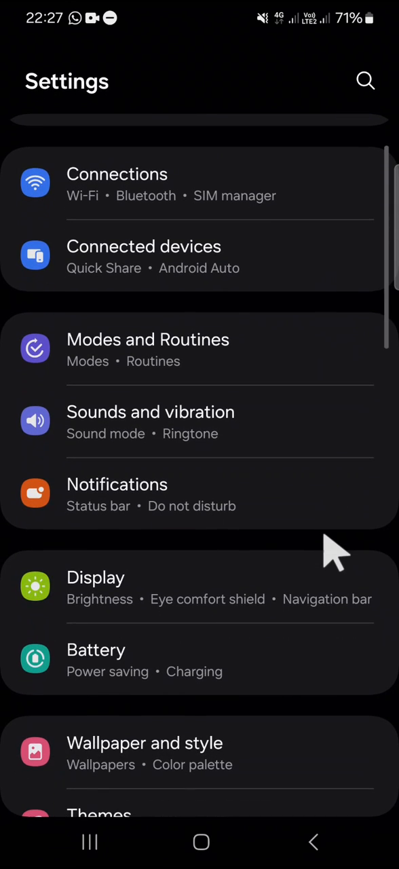
mouse_move(254, 605)
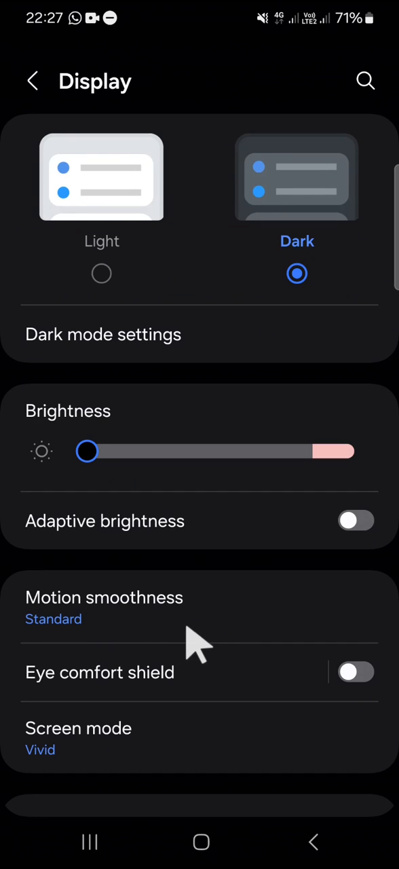
mouse_move(183, 605)
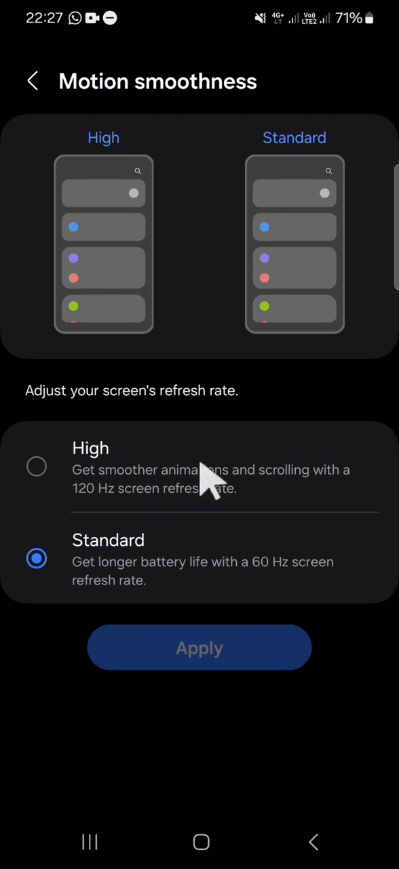
mouse_move(302, 516)
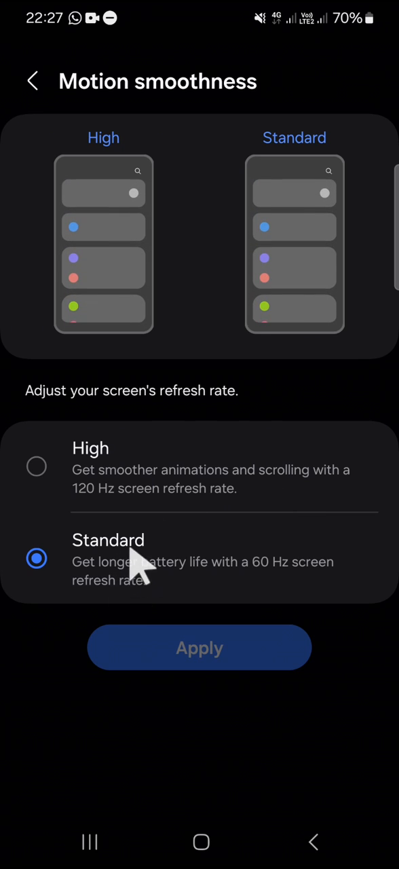
mouse_move(180, 580)
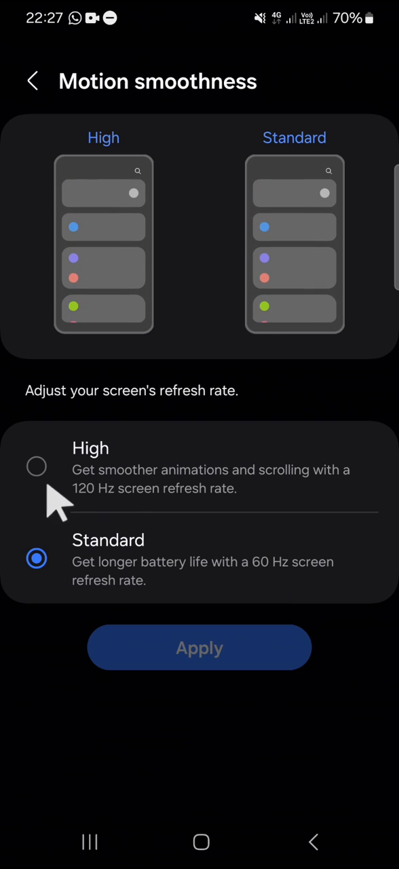
Select the High (120 Hz) motion smoothness option in place of Standard
click(37, 466)
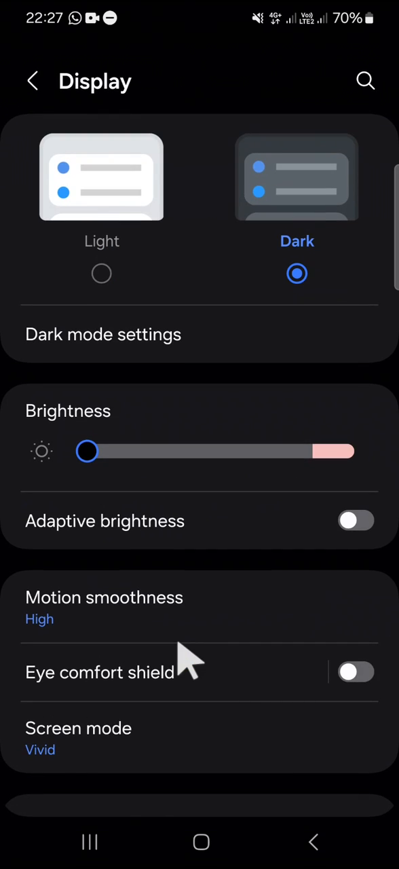
mouse_move(197, 625)
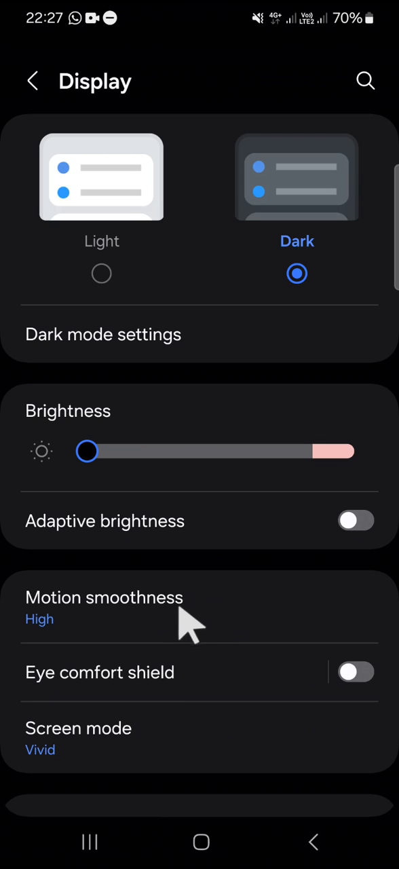
mouse_move(80, 635)
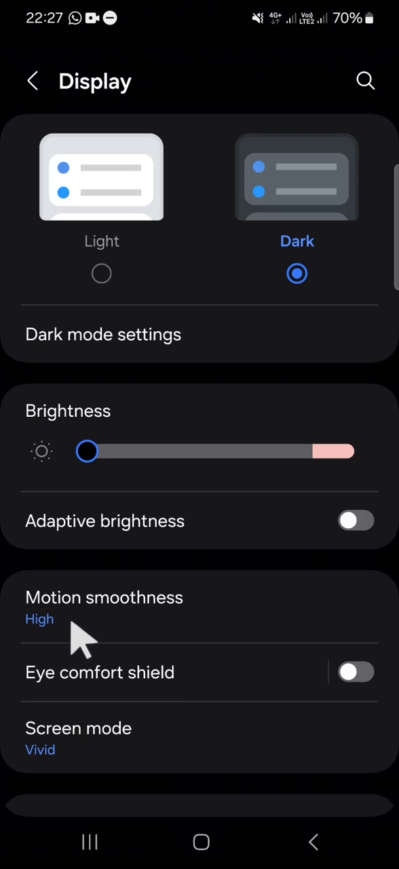
mouse_move(102, 631)
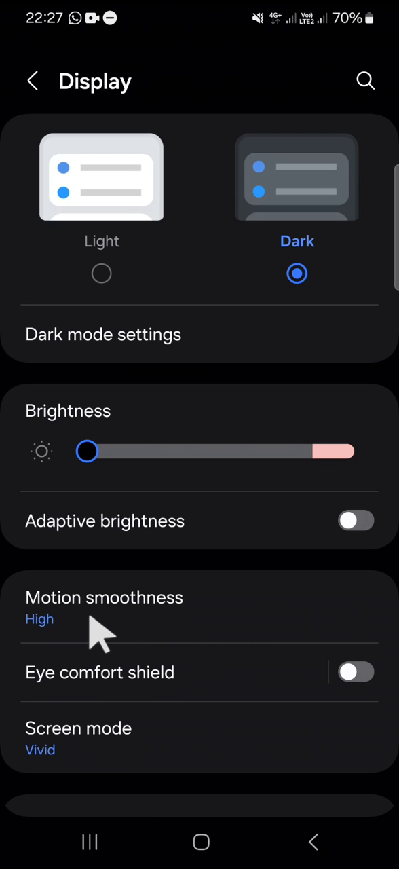